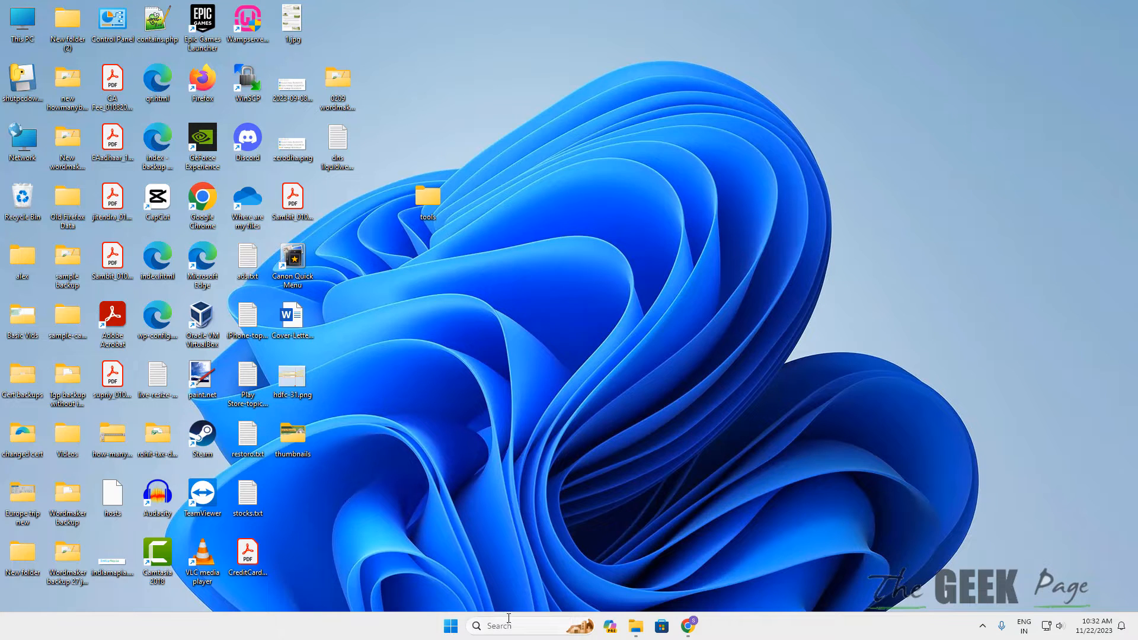
# - Launch the Settings app by searching 'settings' from the taskbar
pyautogui.click(523, 626)
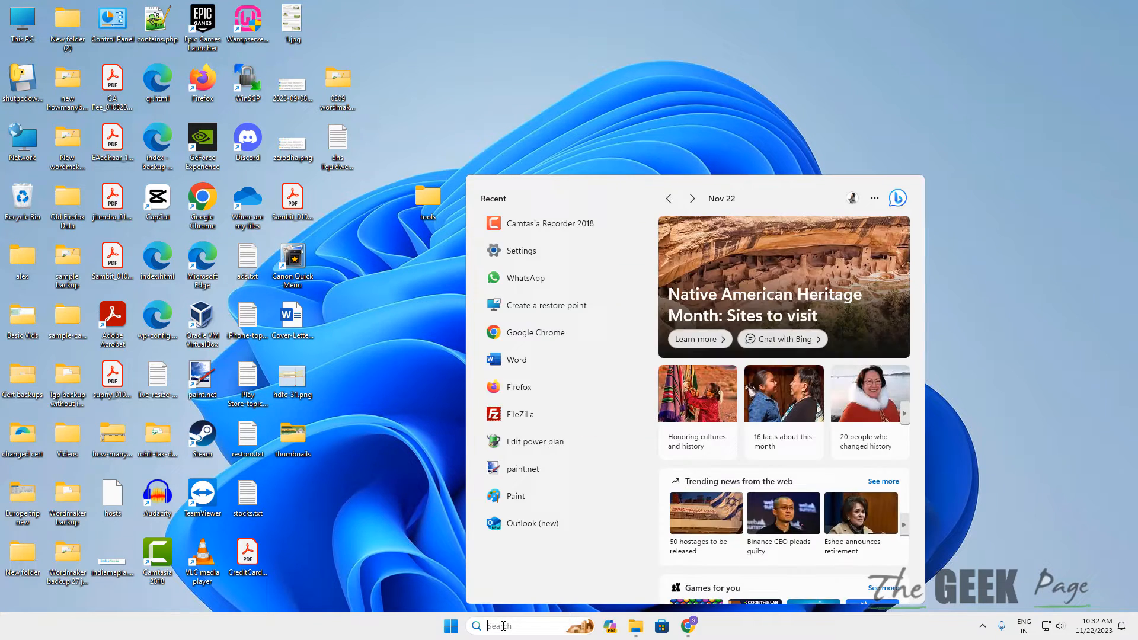
pyautogui.write('settings')
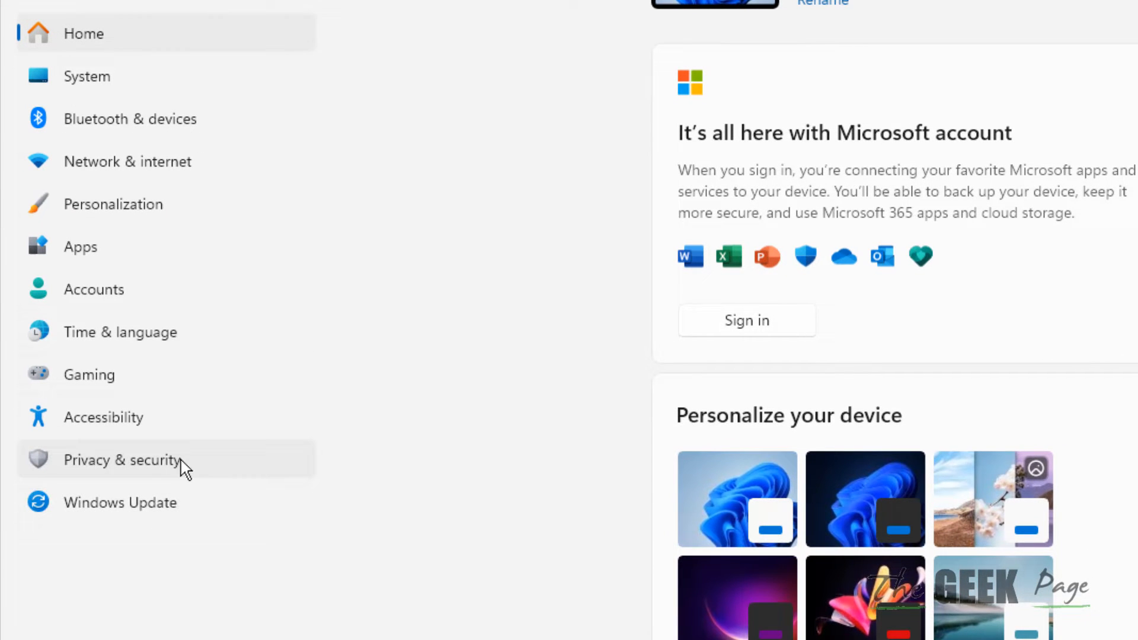
pyautogui.moveTo(198, 473)
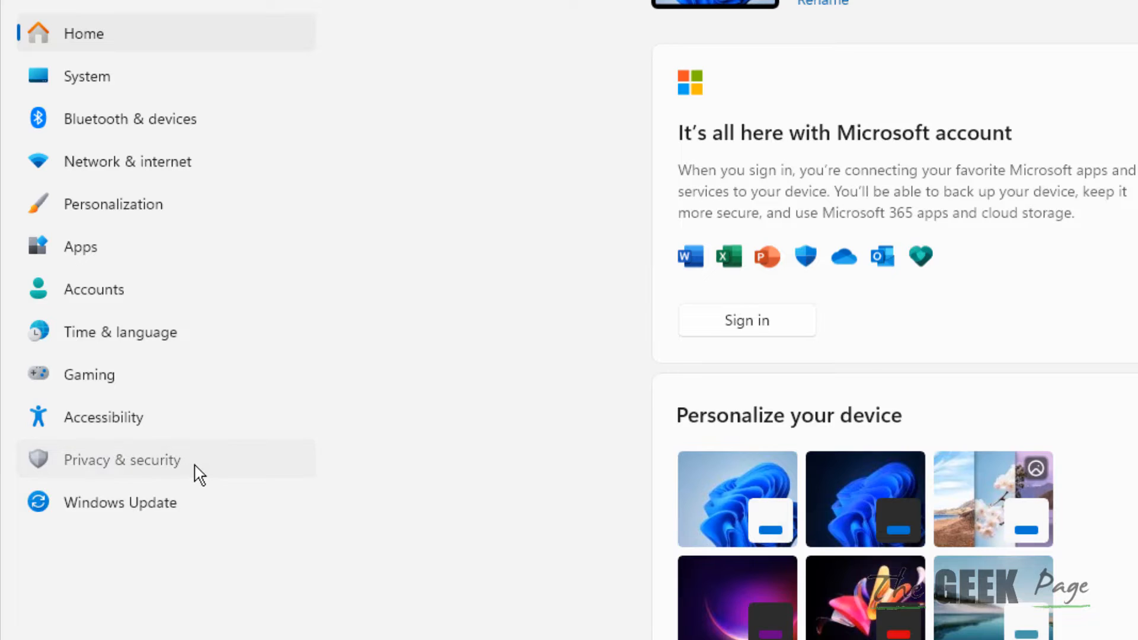
# - Go to Privacy & security and bring the App permissions section into view
pyautogui.click(122, 460)
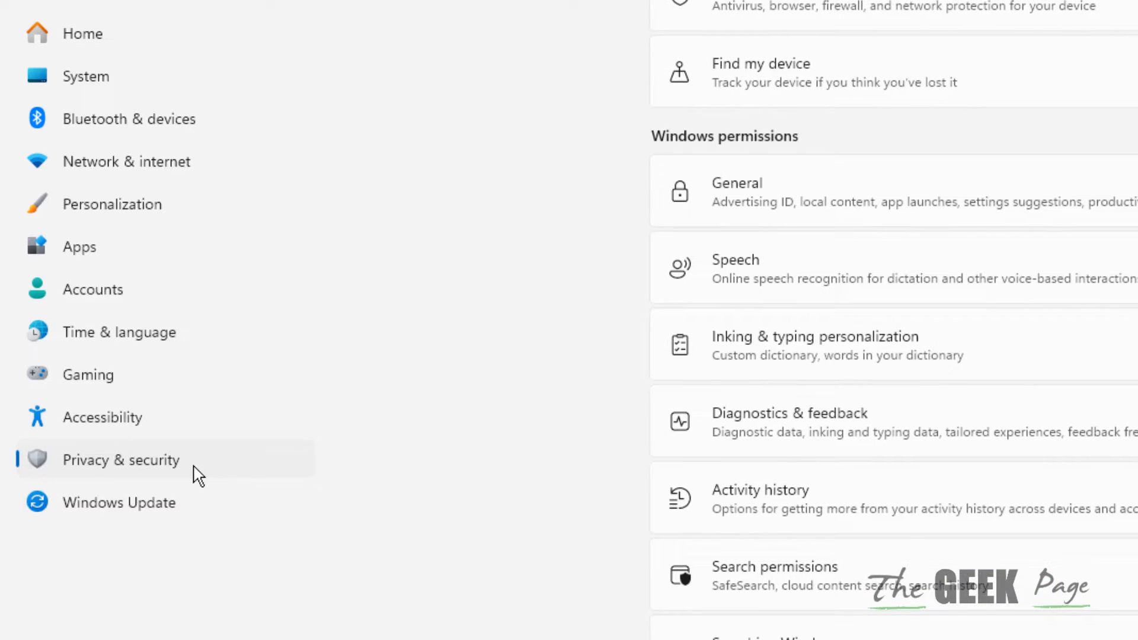
pyautogui.scroll(-3)
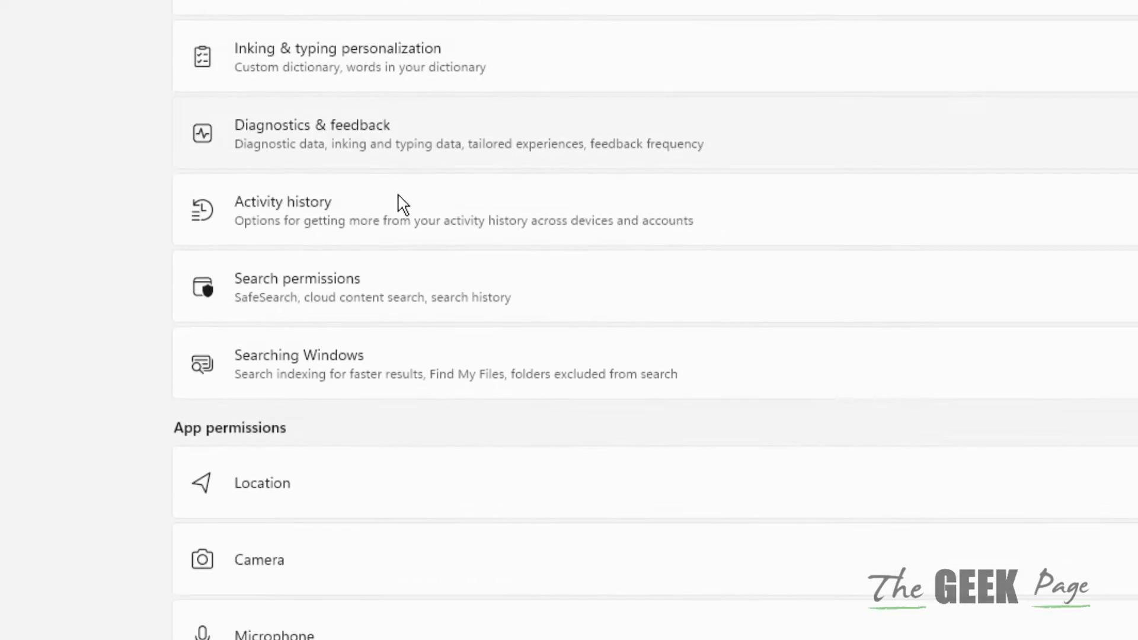
pyautogui.scroll(-3)
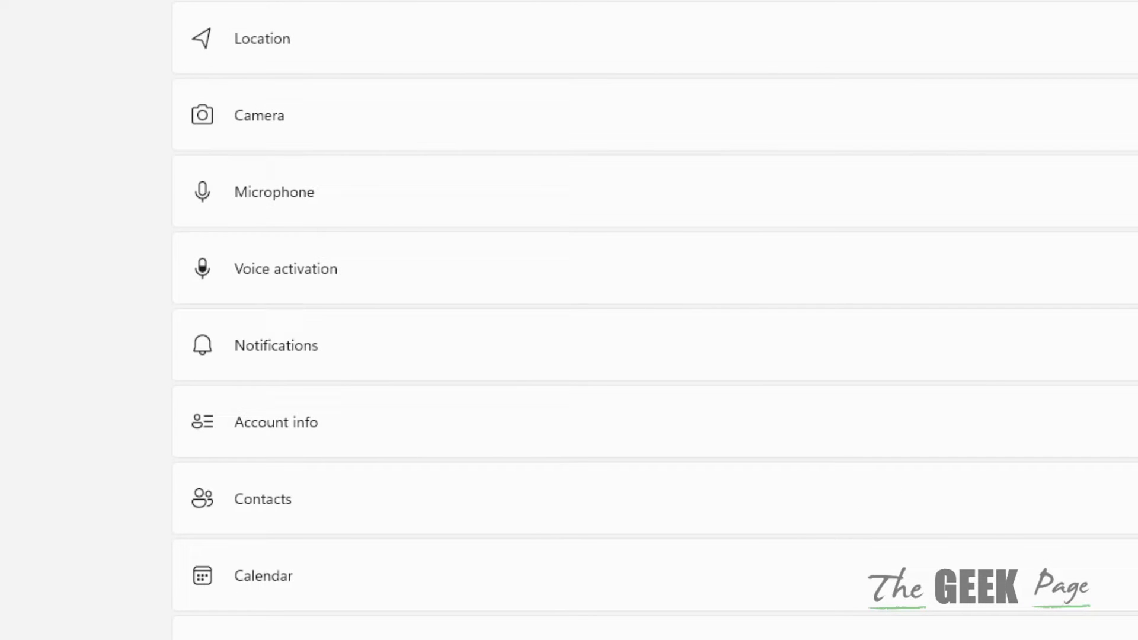
pyautogui.moveTo(243, 213)
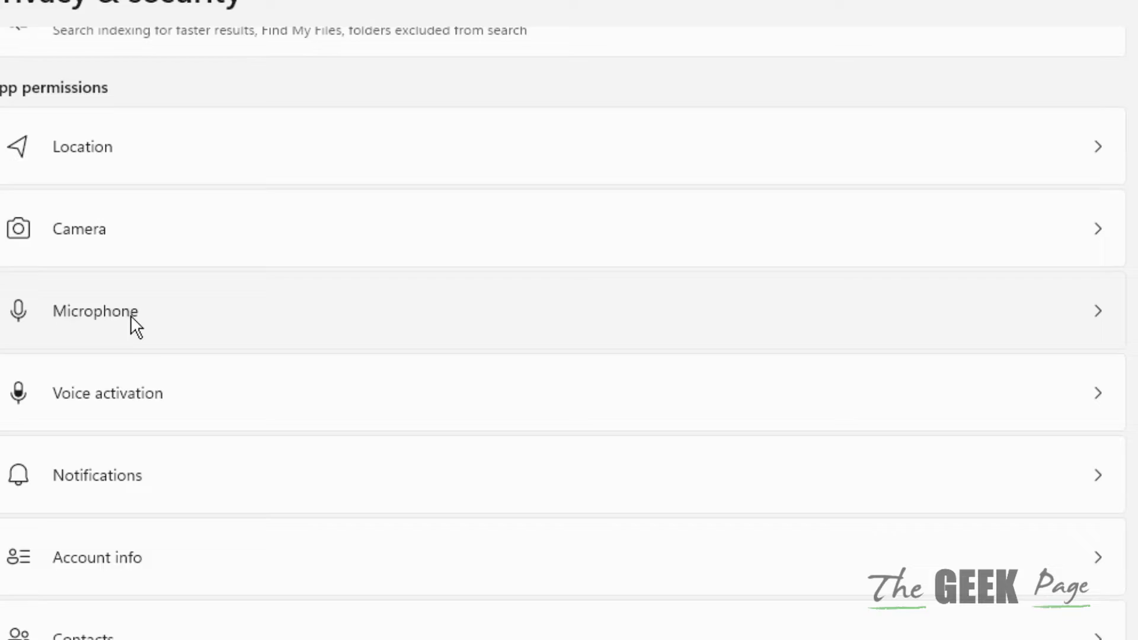
# - Open the Microphone permissions page under App permissions
pyautogui.click(95, 312)
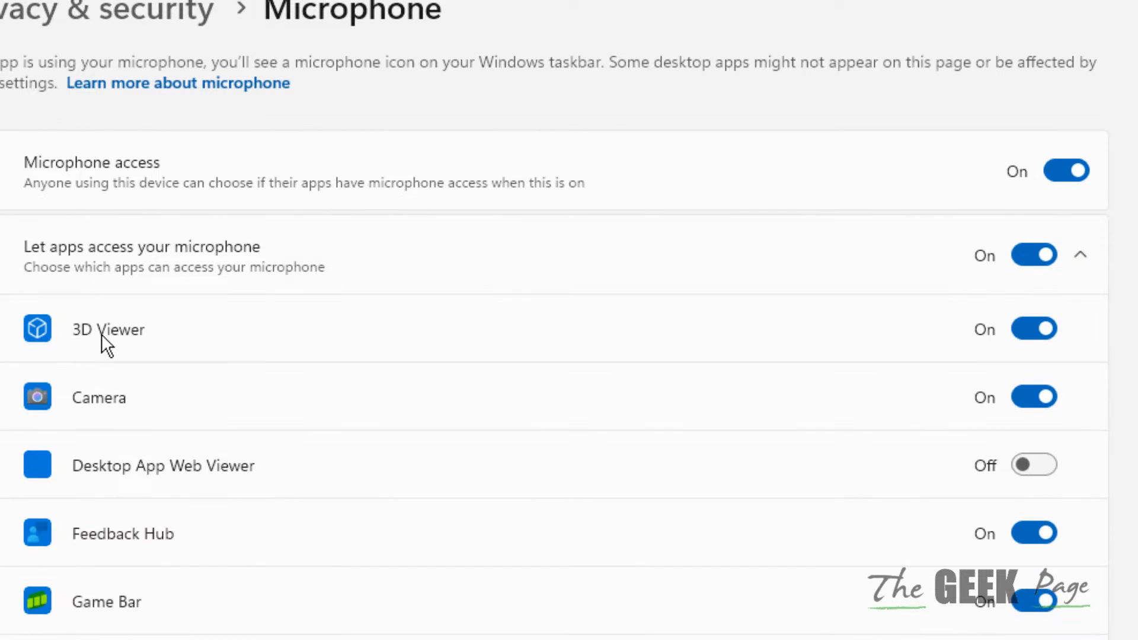
pyautogui.moveTo(1066, 171)
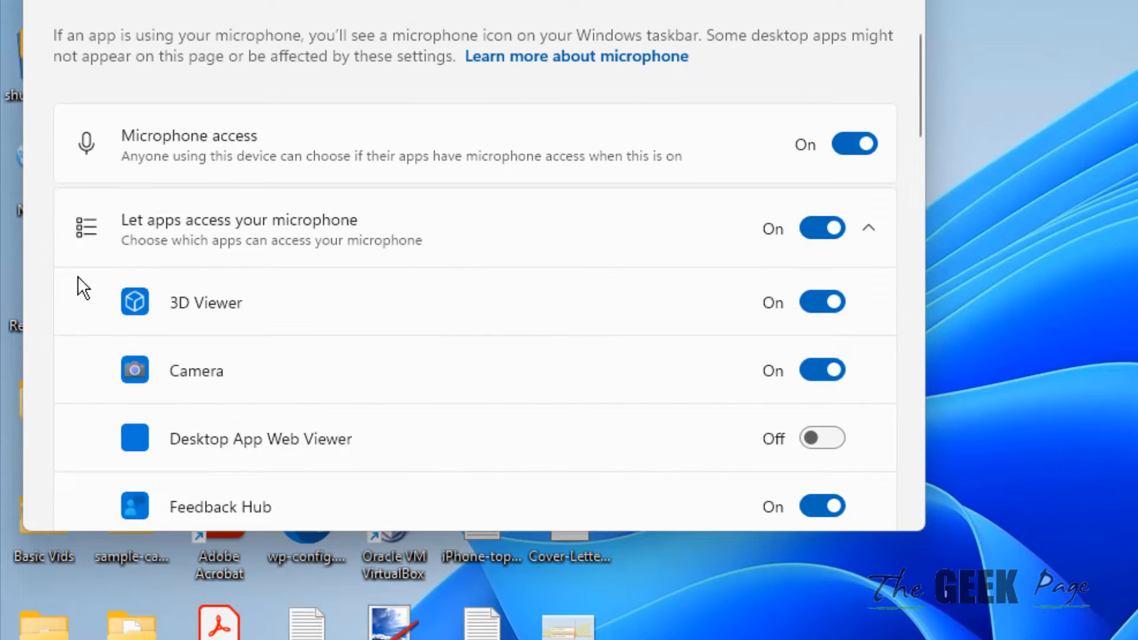
pyautogui.moveTo(196, 256)
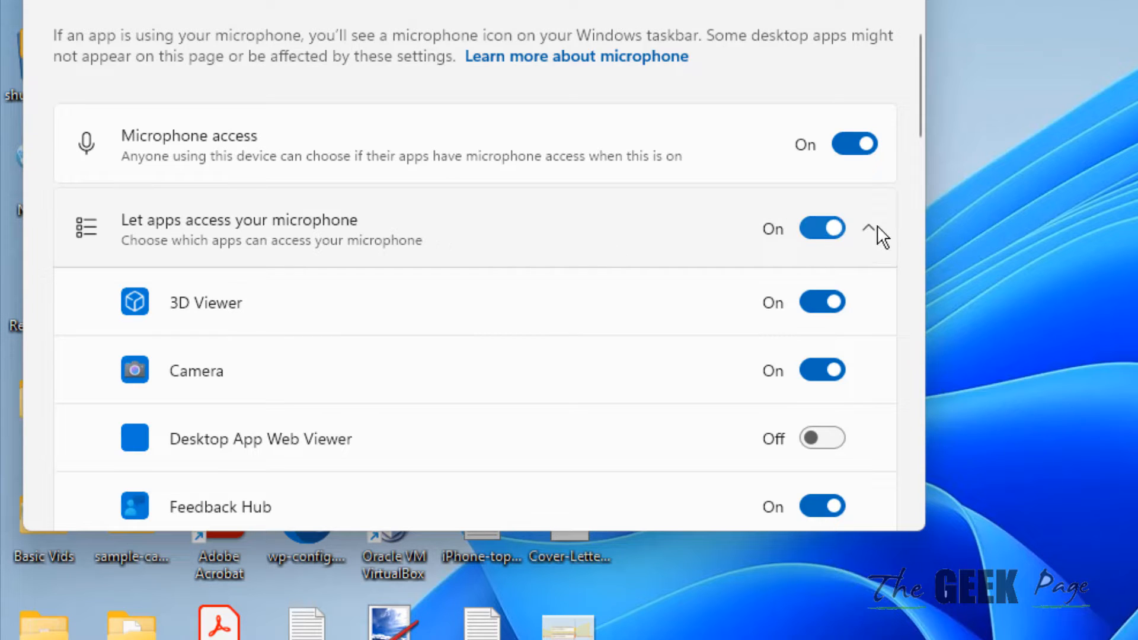
pyautogui.moveTo(538, 325)
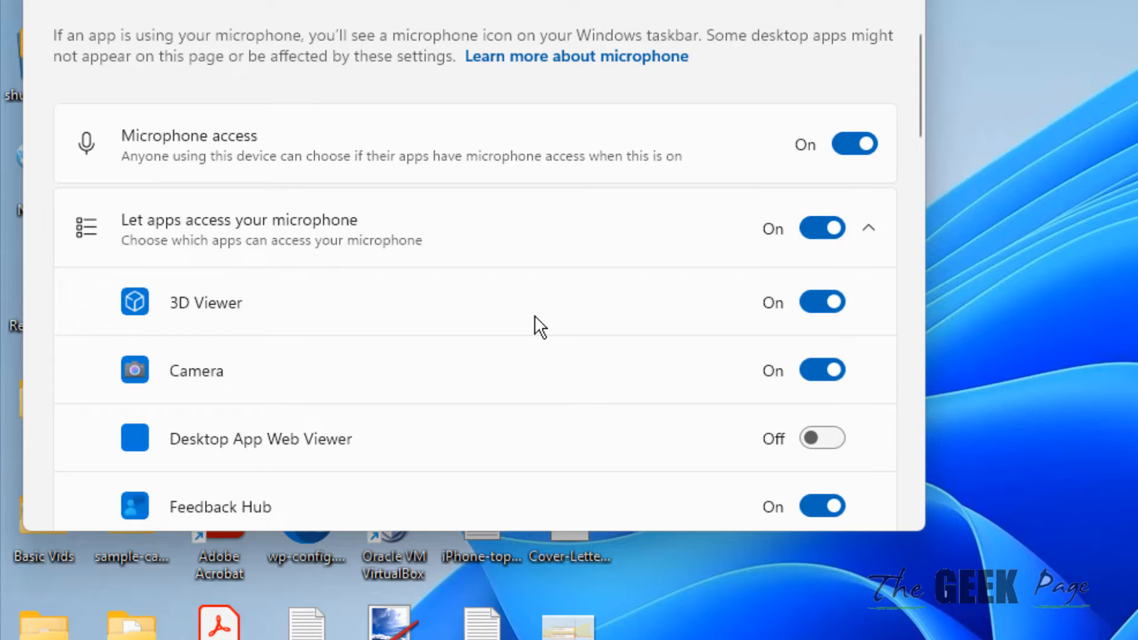
# - Switch WhatsApp's microphone access toggle to On in the app list
pyautogui.scroll(-3)
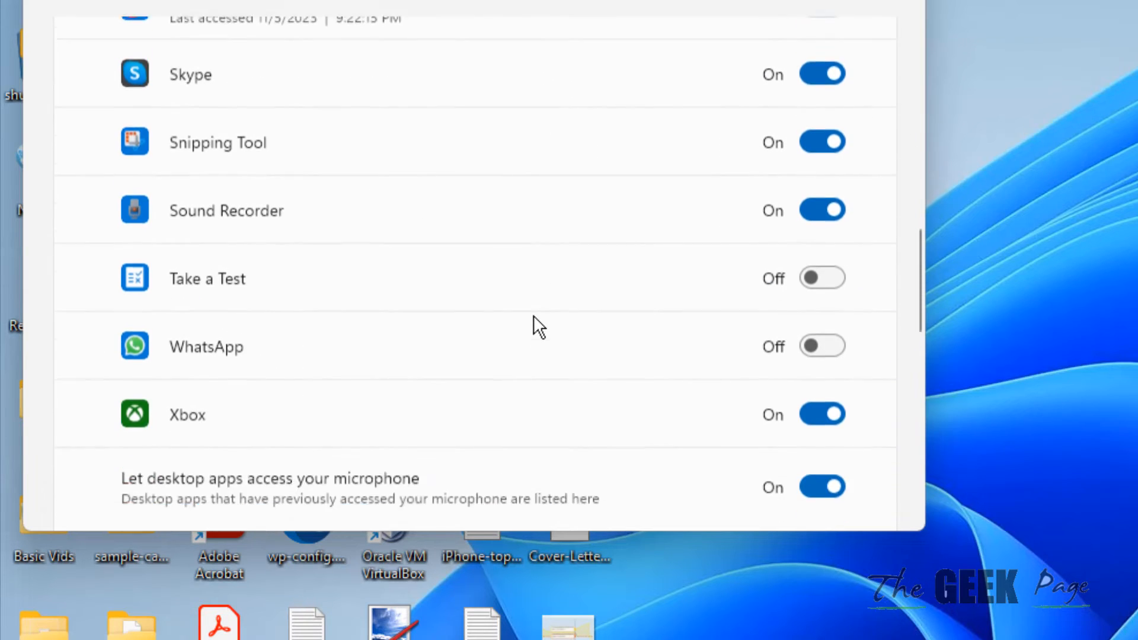
pyautogui.scroll(-3)
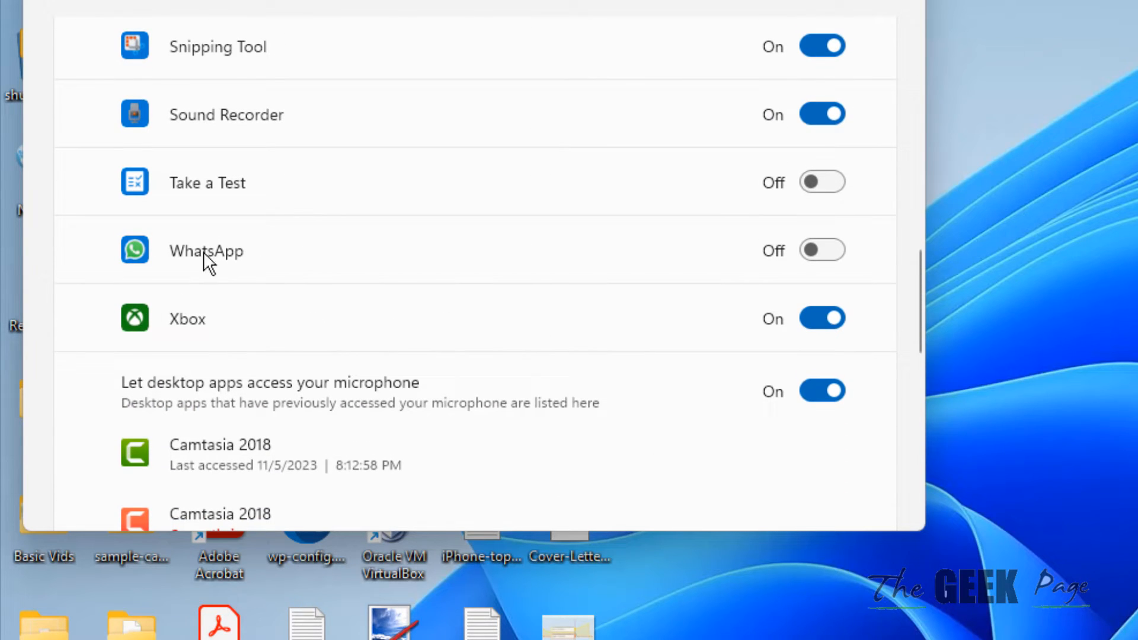
pyautogui.moveTo(821, 250)
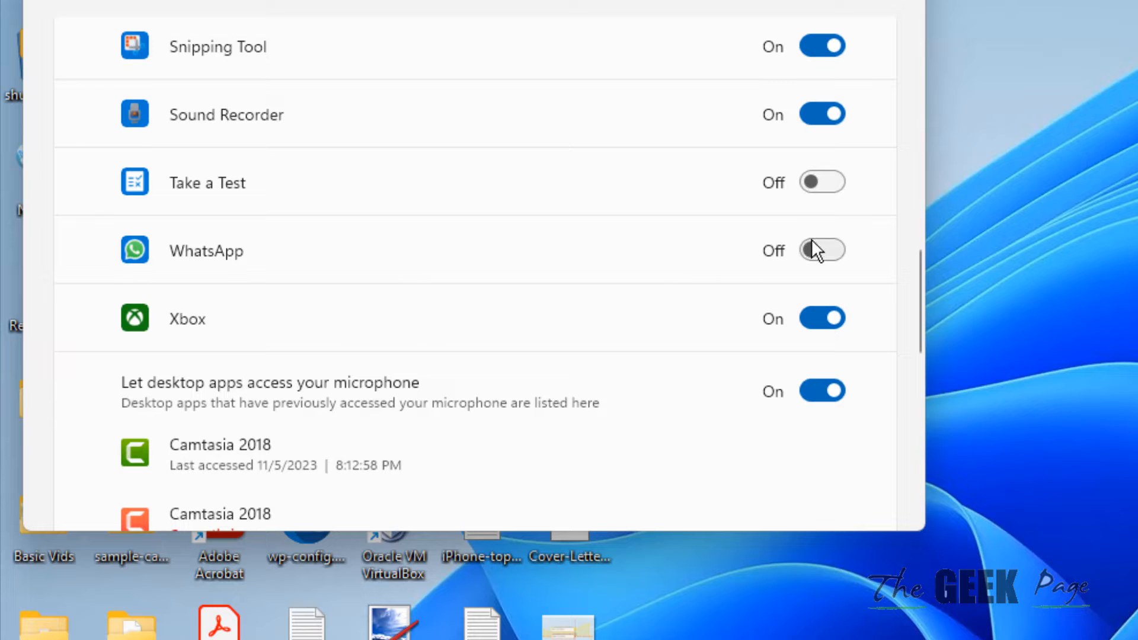
pyautogui.click(820, 250)
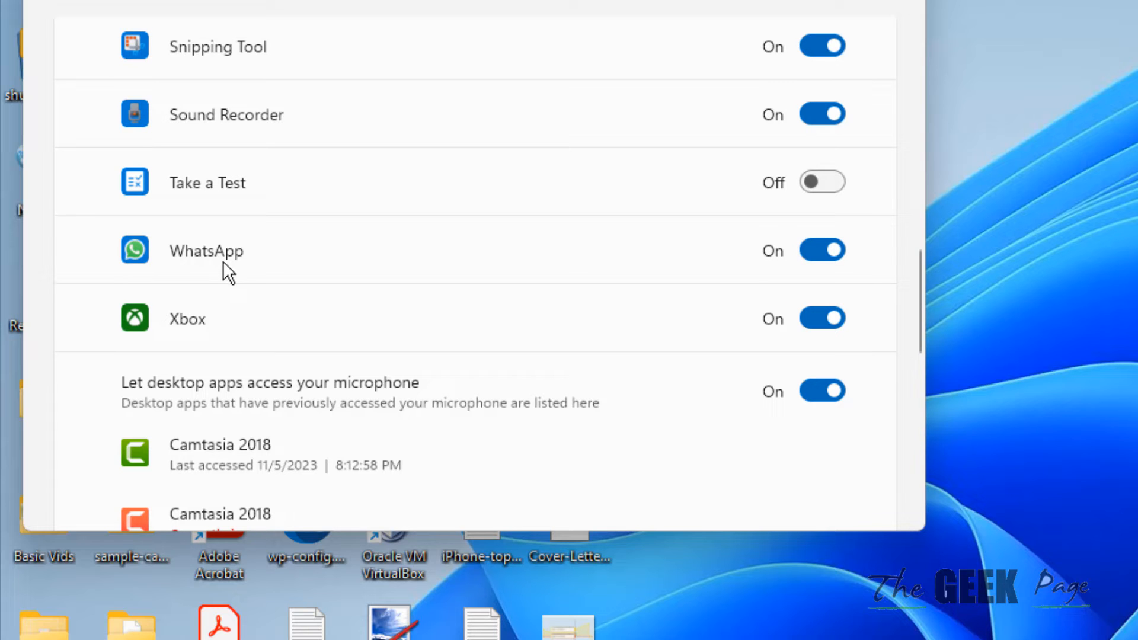
pyautogui.scroll(3)
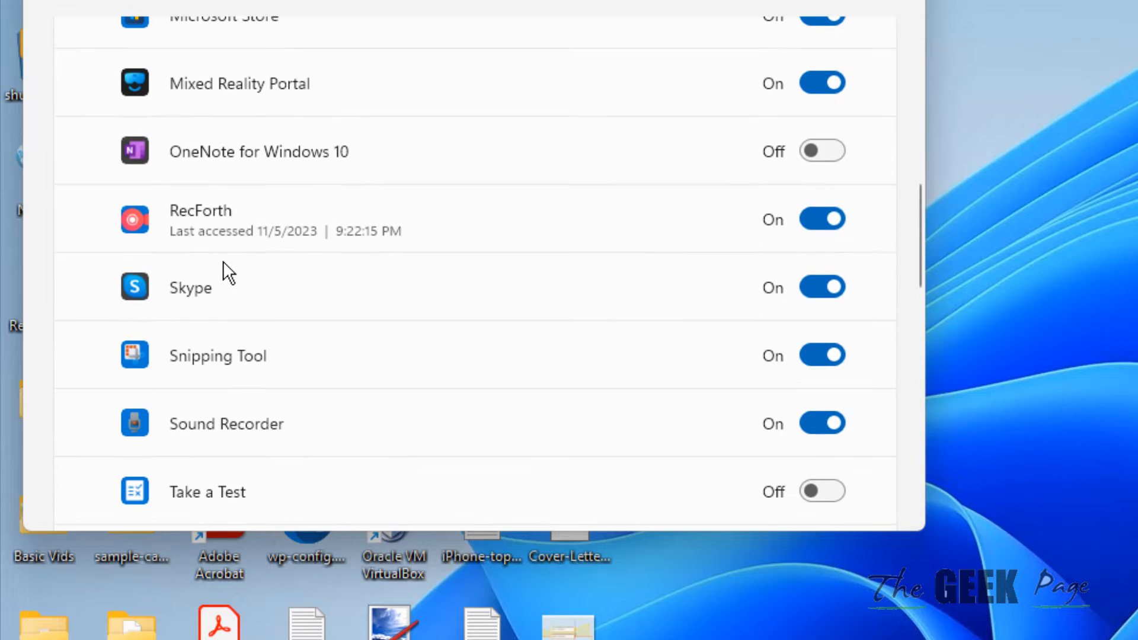
pyautogui.scroll(3)
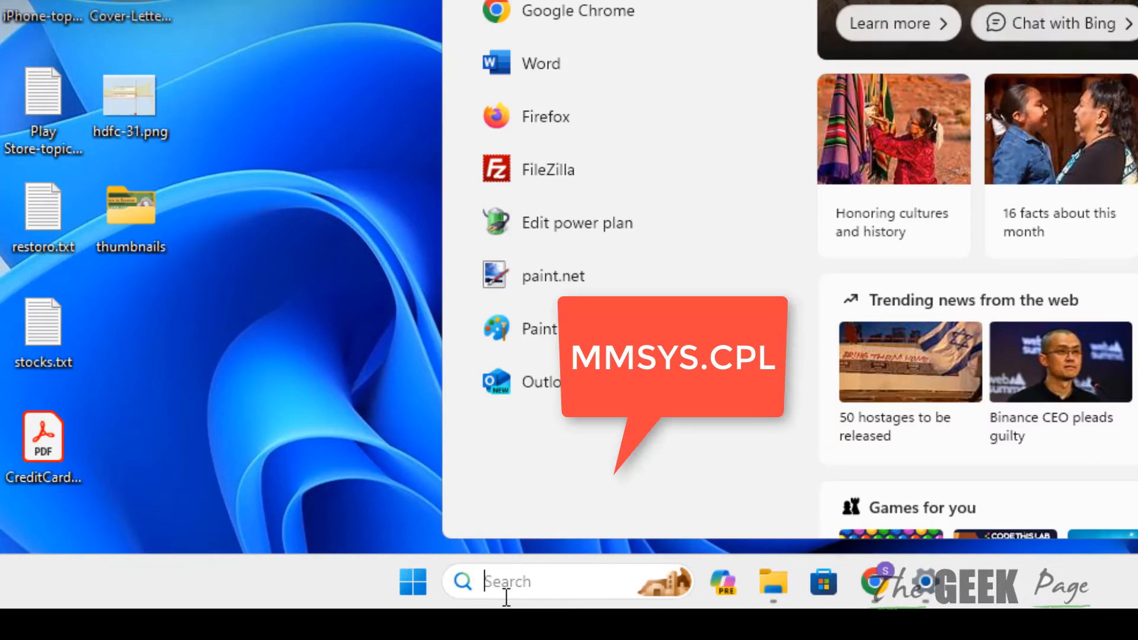
# - Run mmsys.cpl and check the microphones listed under Recording devices
pyautogui.write('mmsy')
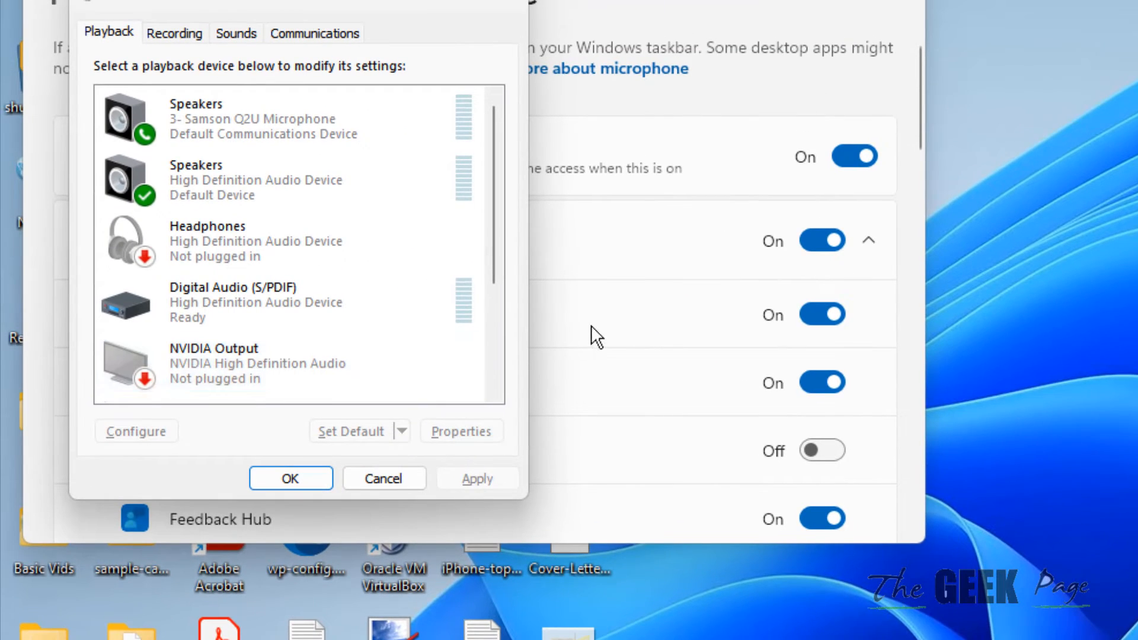
pyautogui.moveTo(562, 321)
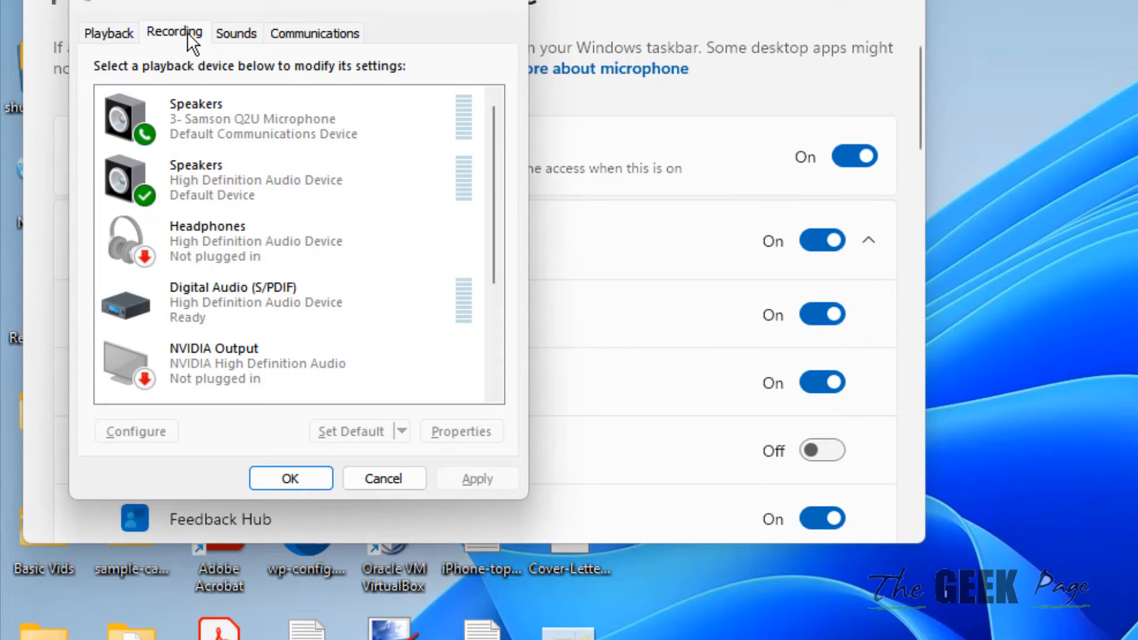
pyautogui.click(175, 33)
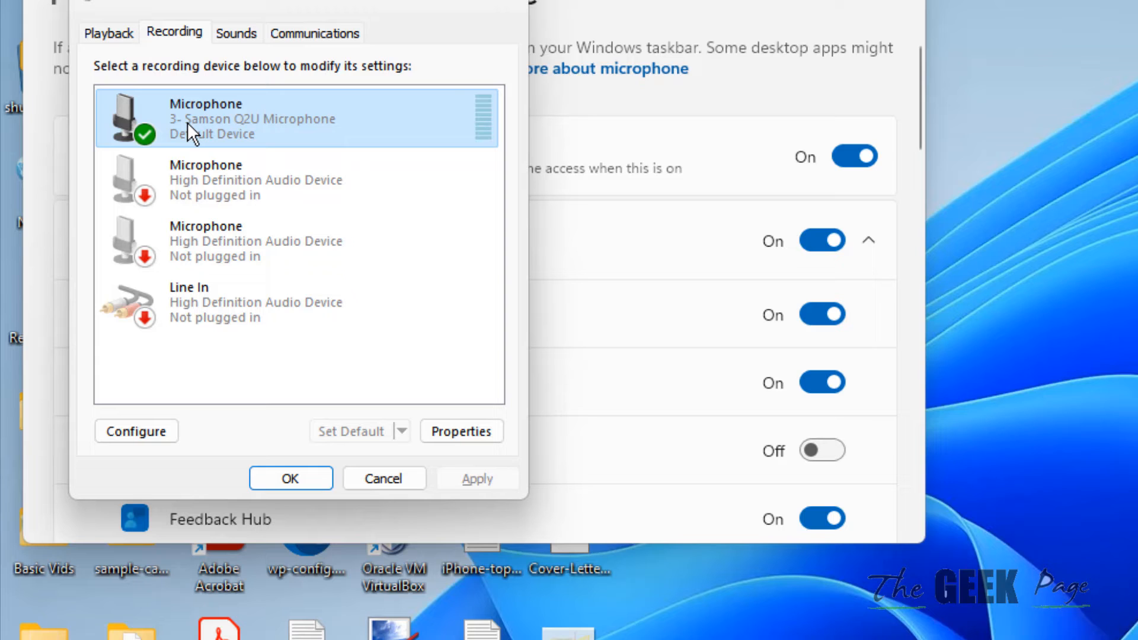
pyautogui.click(254, 179)
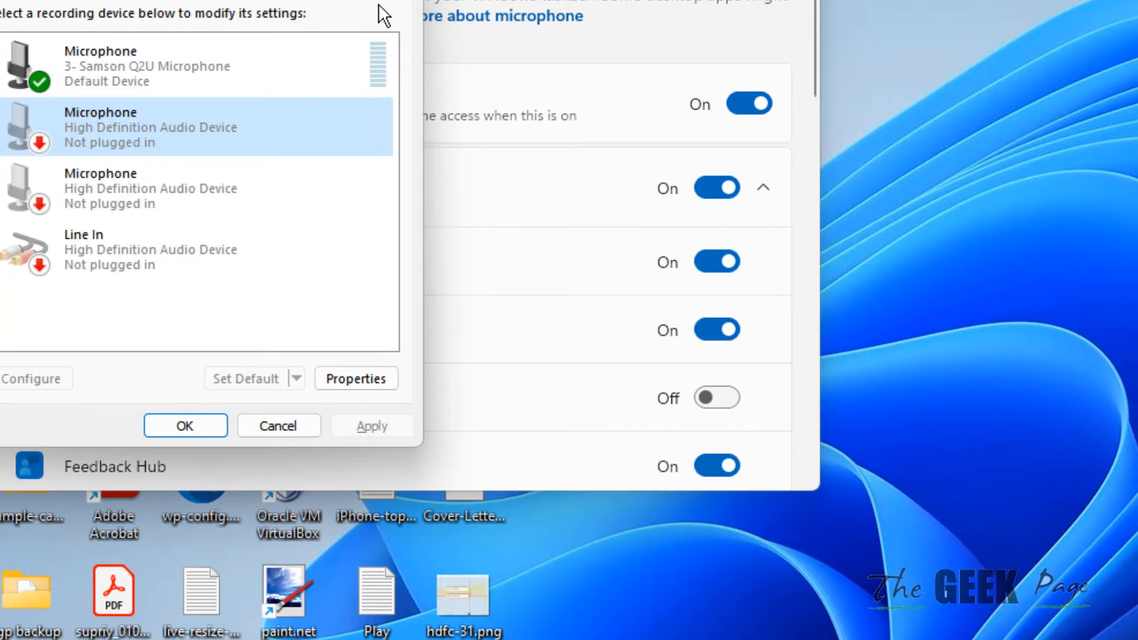
# - Search 'troubleshoot settings' and open the Troubleshoot page in Settings
pyautogui.click(185, 426)
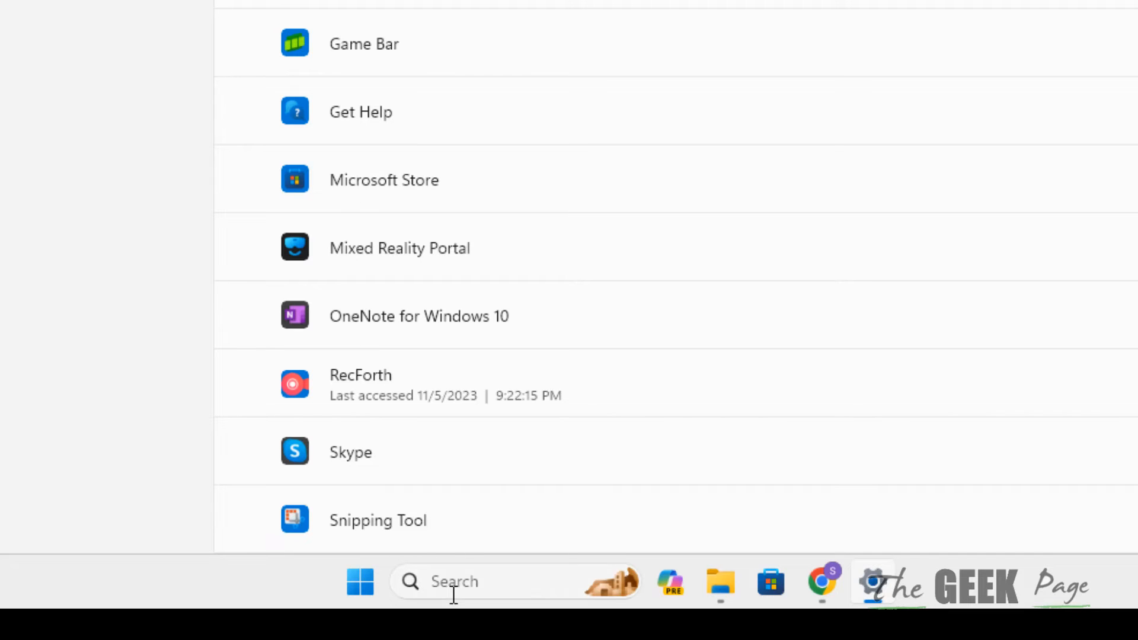
pyautogui.write('troubleshoot')
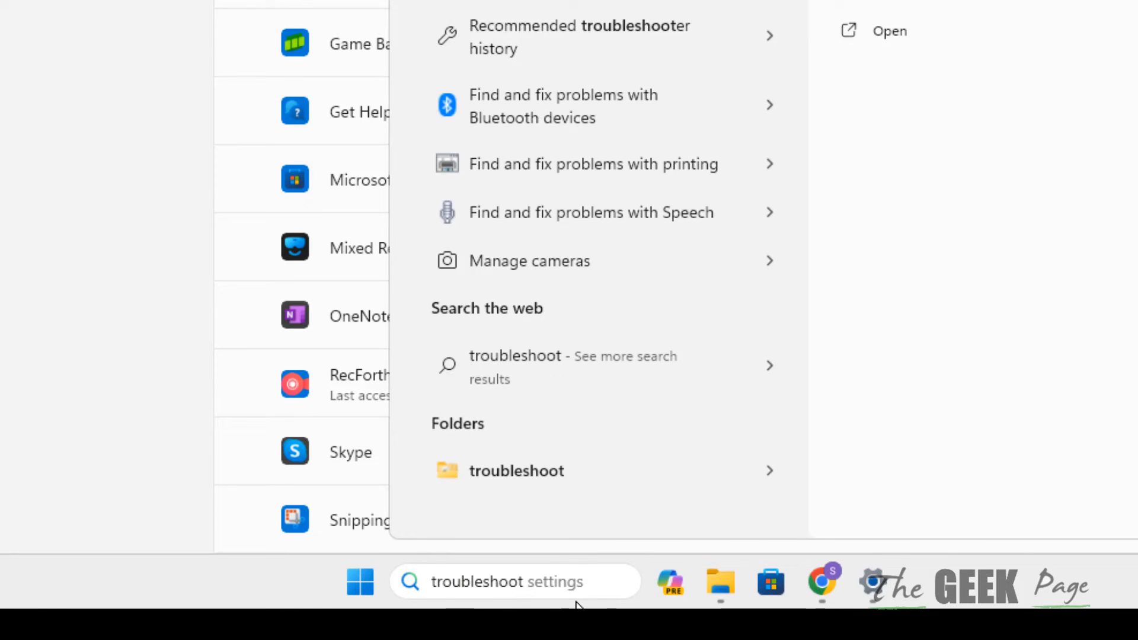
pyautogui.write('settings')
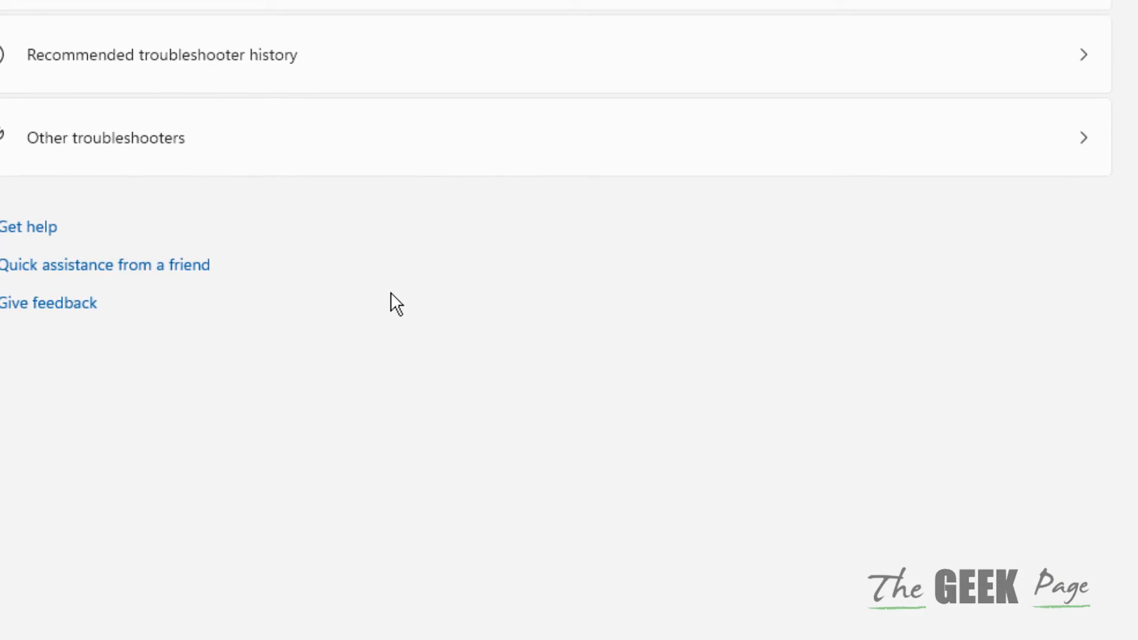
# - Scroll the Troubleshoot page toward the Other troubleshooters link
pyautogui.scroll(3)
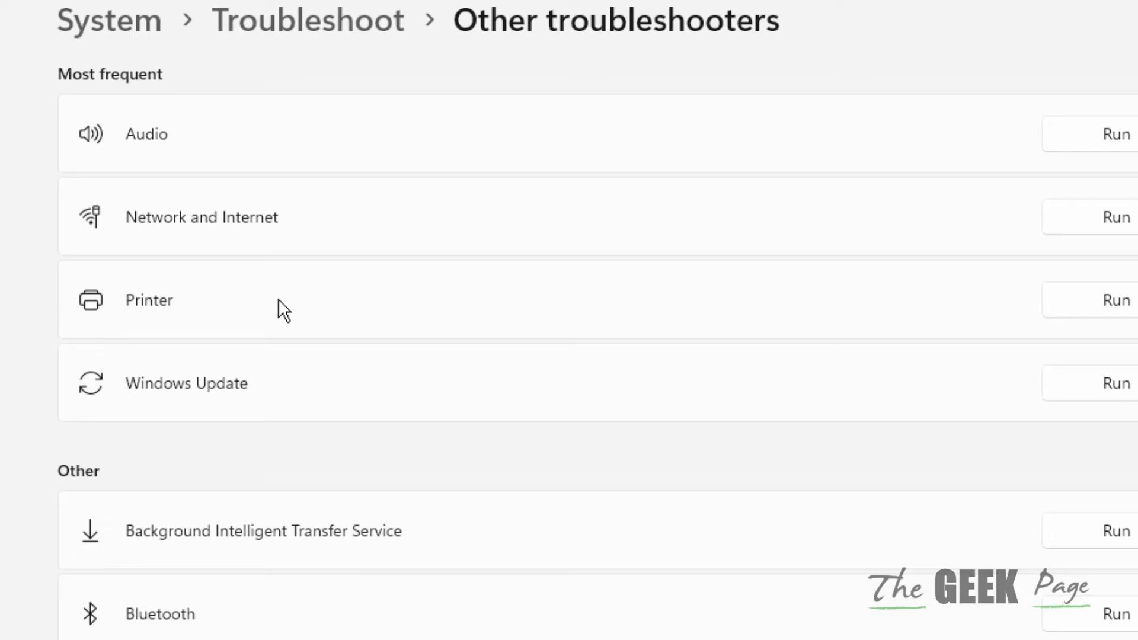
pyautogui.moveTo(133, 141)
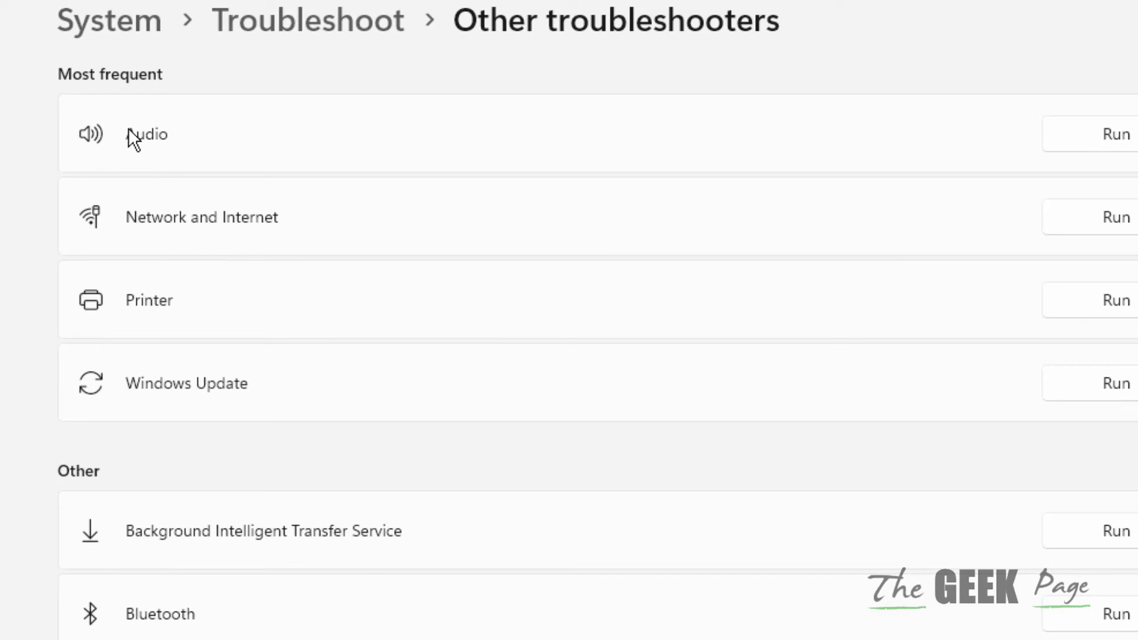
pyautogui.moveTo(316, 162)
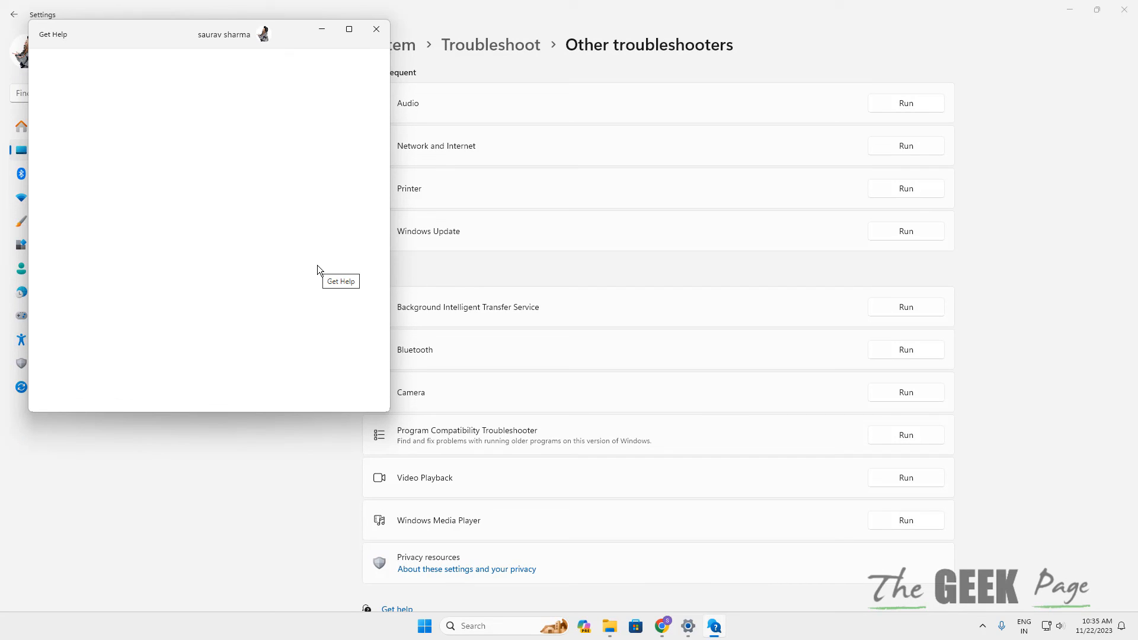
pyautogui.moveTo(494, 396)
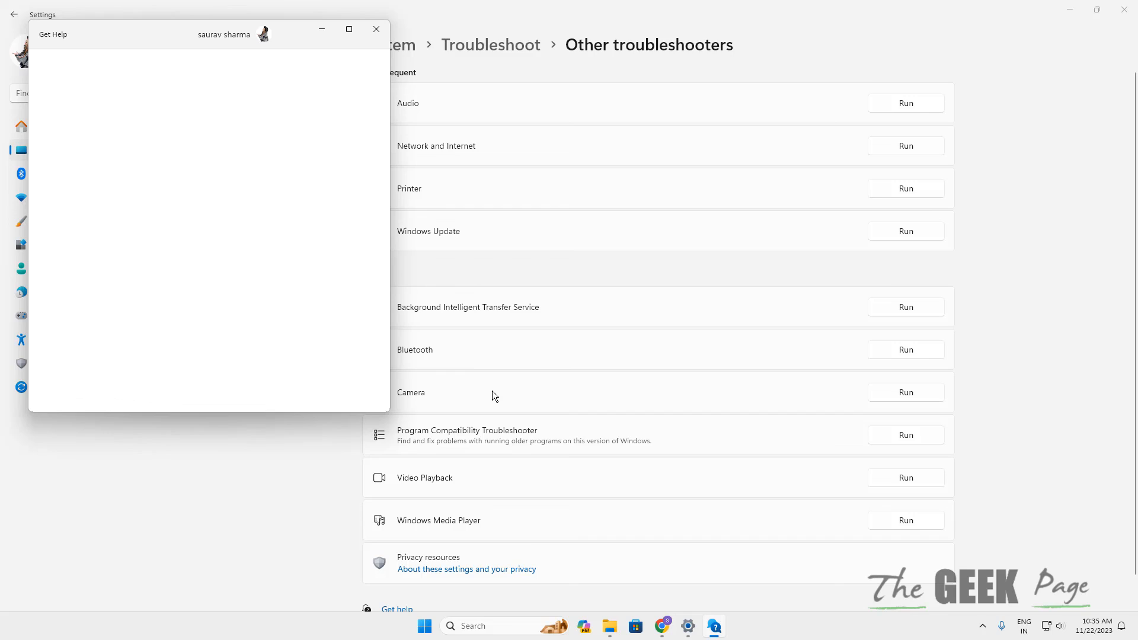